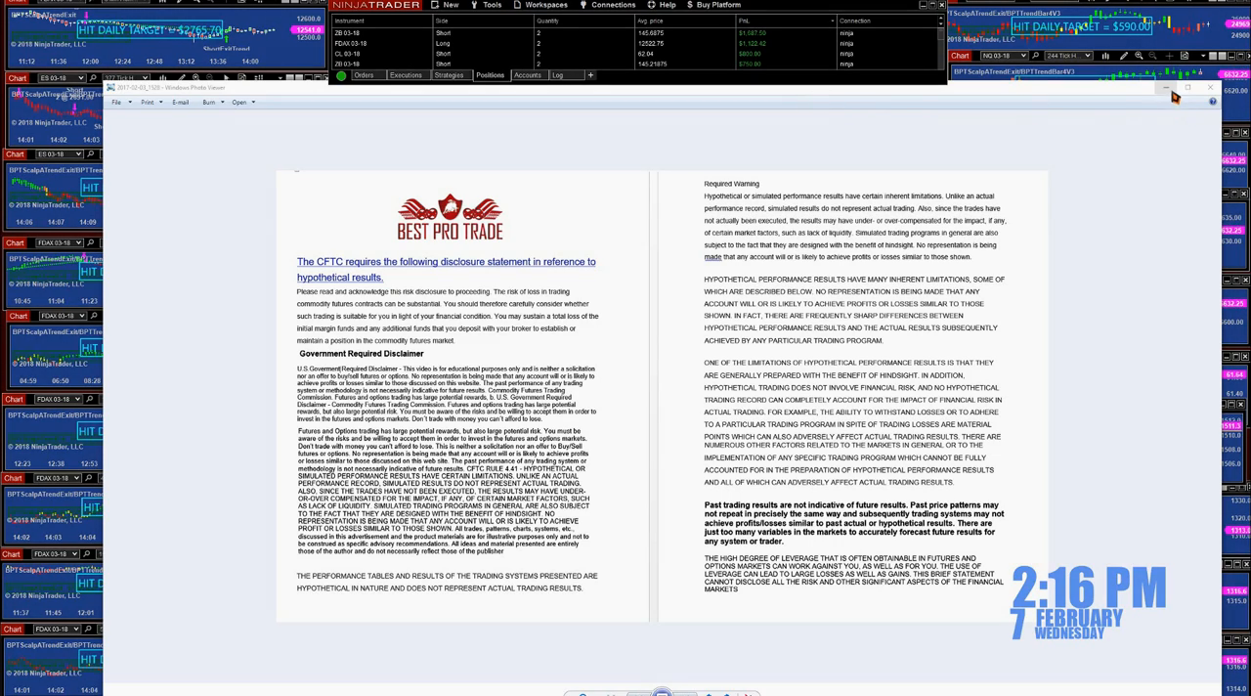
Advance from the trading-risk disclaimer image to the twelve-chart NinjaTrader grid screenshot
left_click(1210, 87)
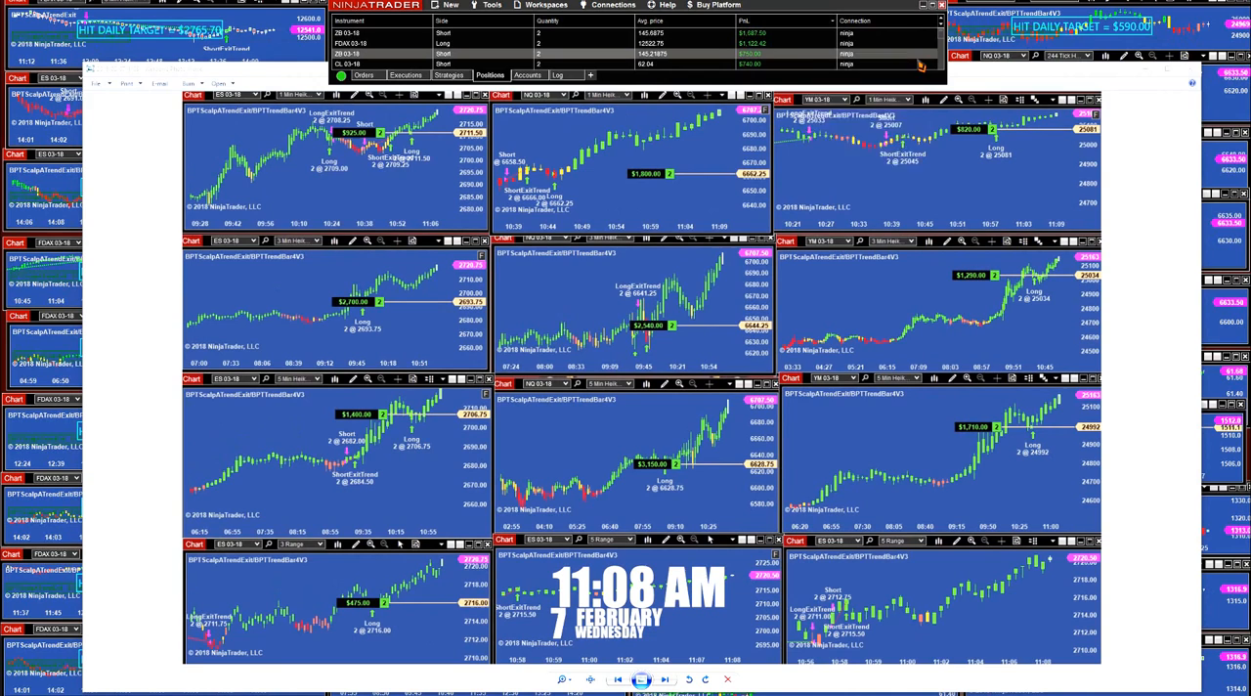
right_click(883, 76)
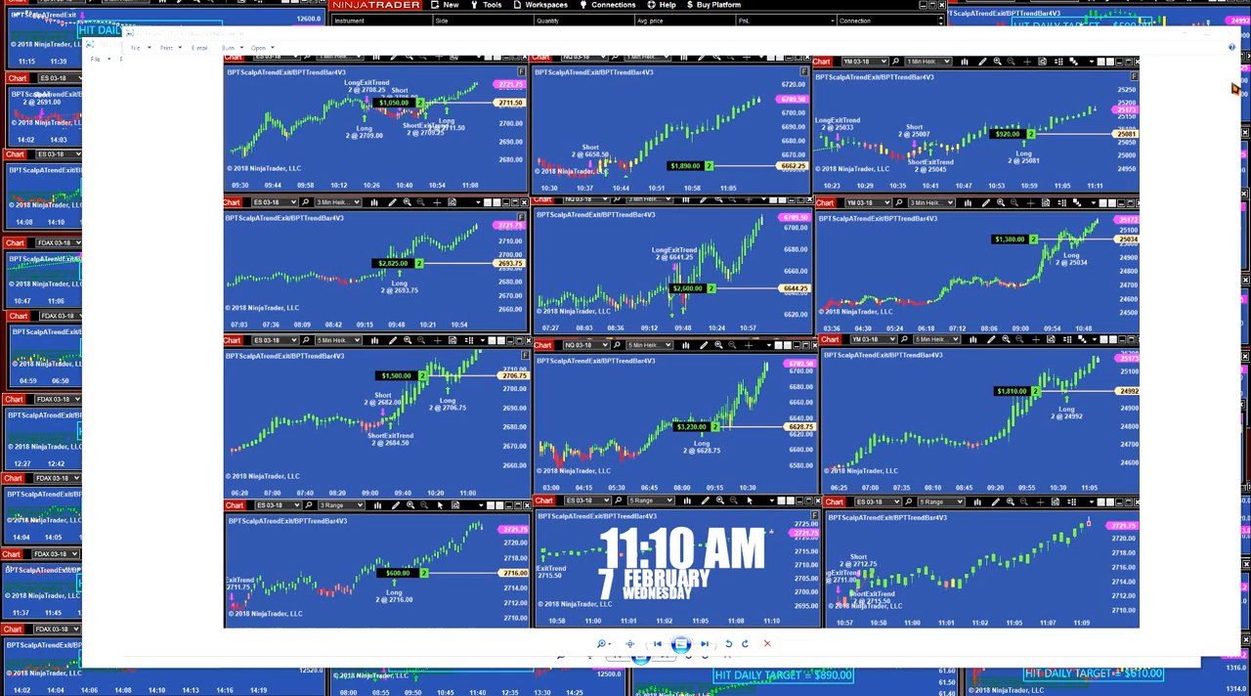
mouse_move(899, 423)
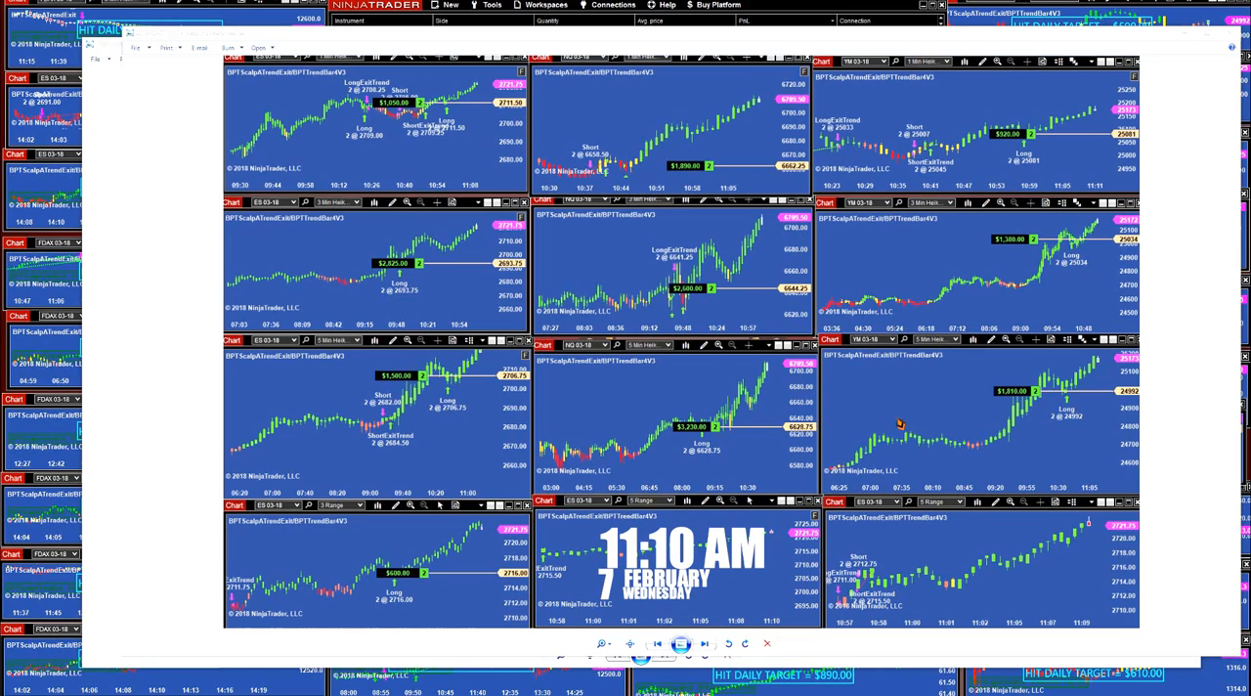
mouse_move(709, 442)
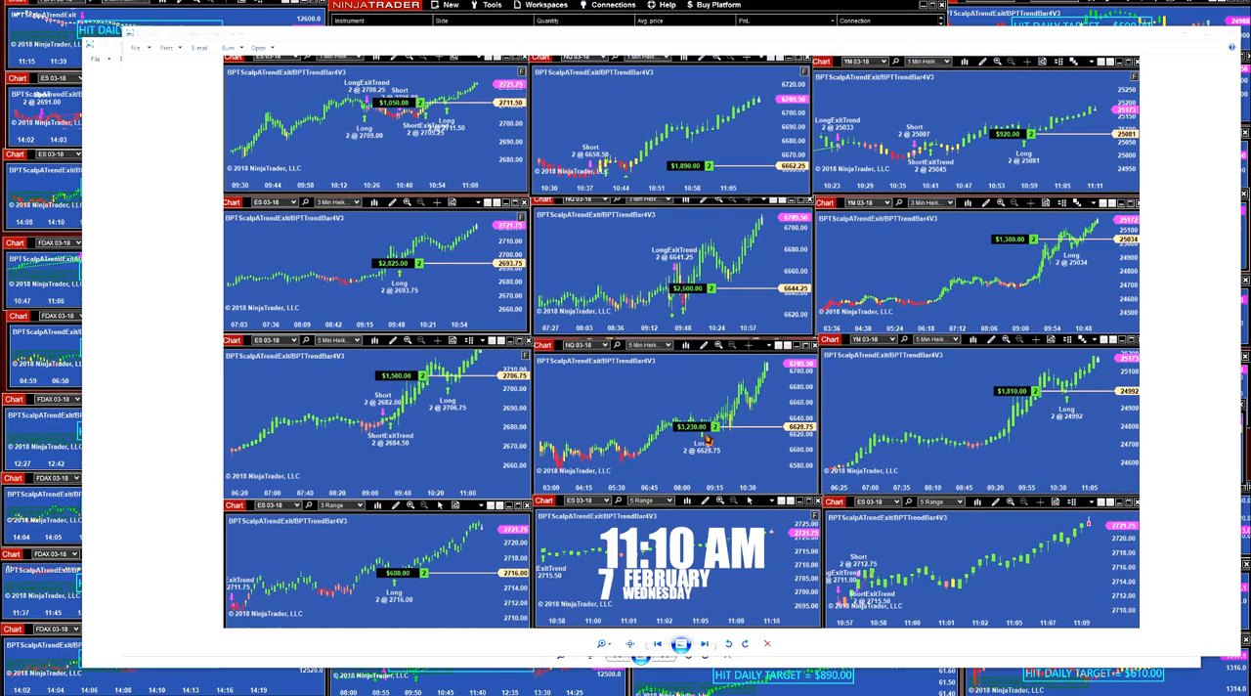
mouse_move(662, 291)
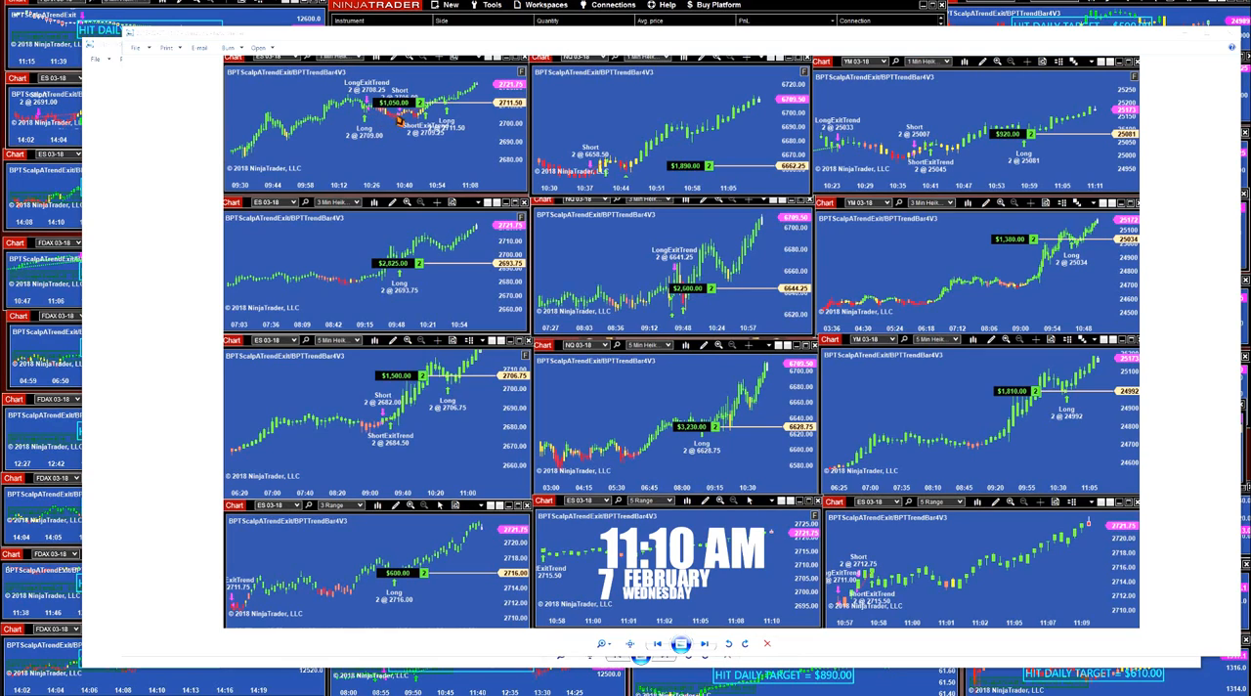
mouse_move(479, 92)
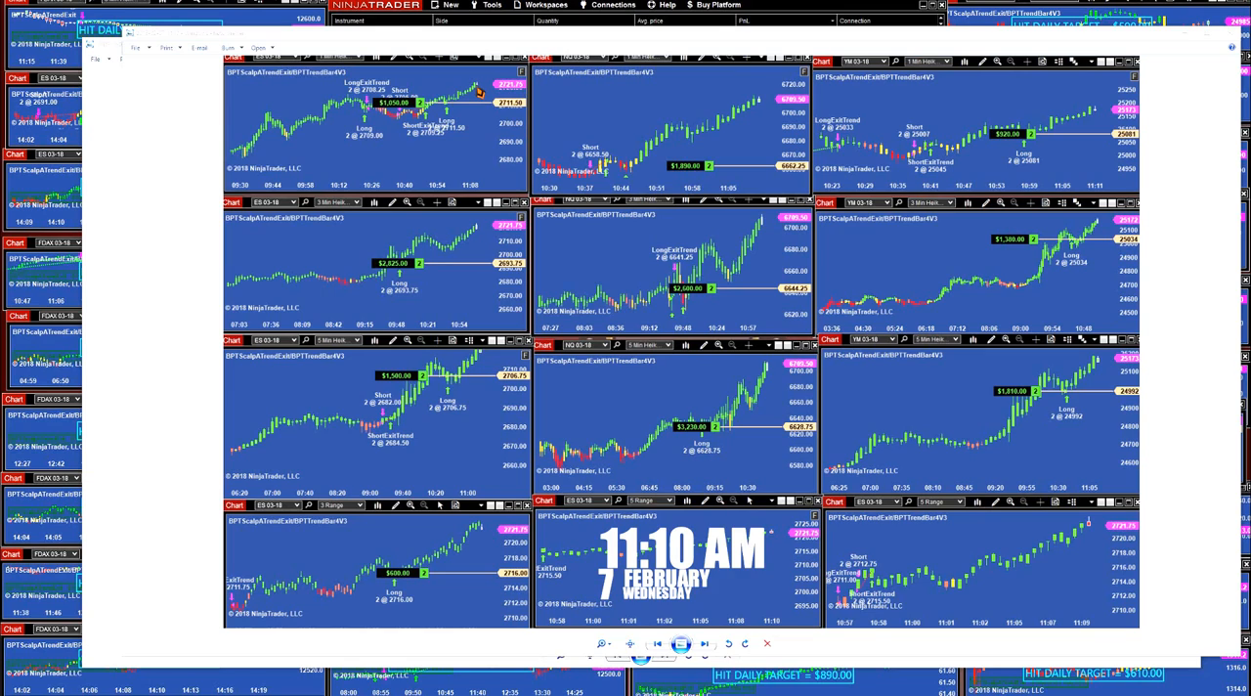
mouse_move(329, 544)
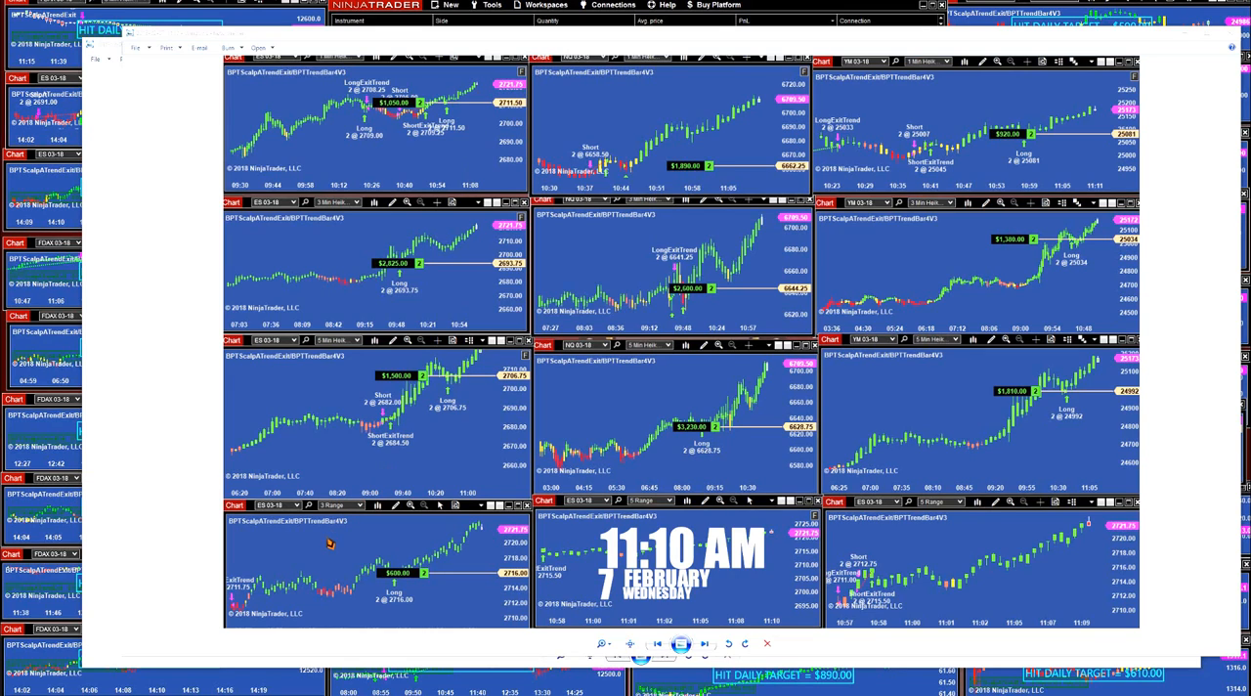
mouse_move(391, 561)
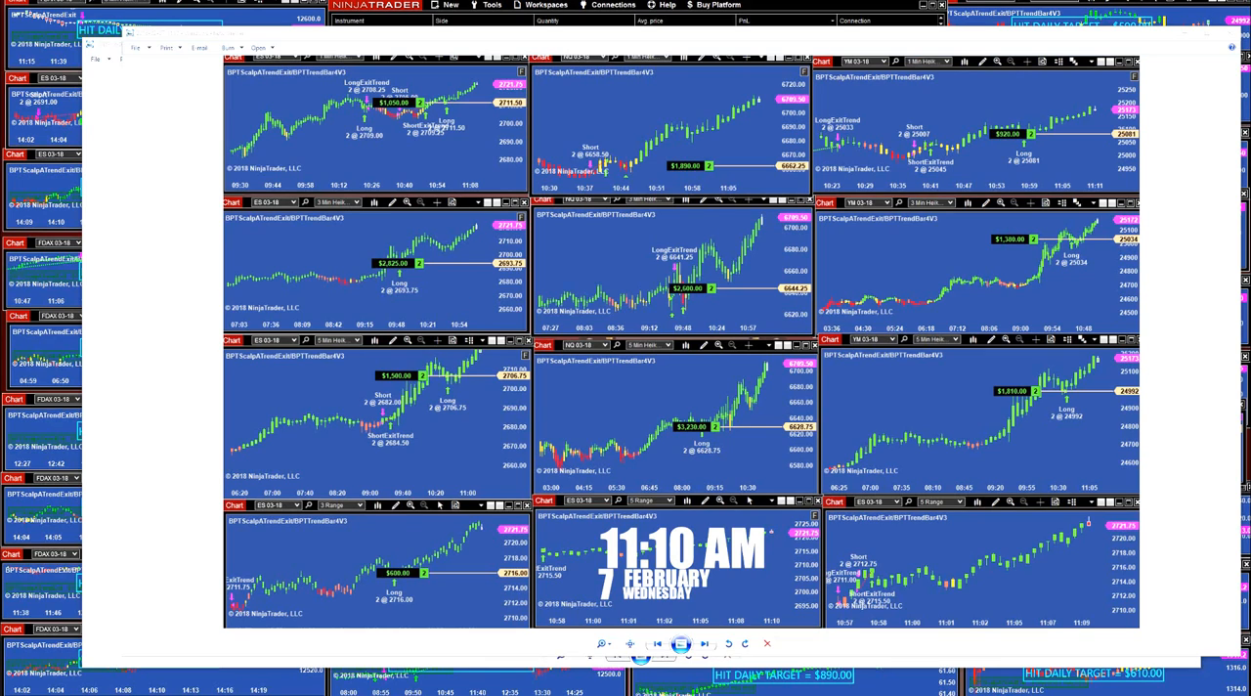
mouse_move(437, 438)
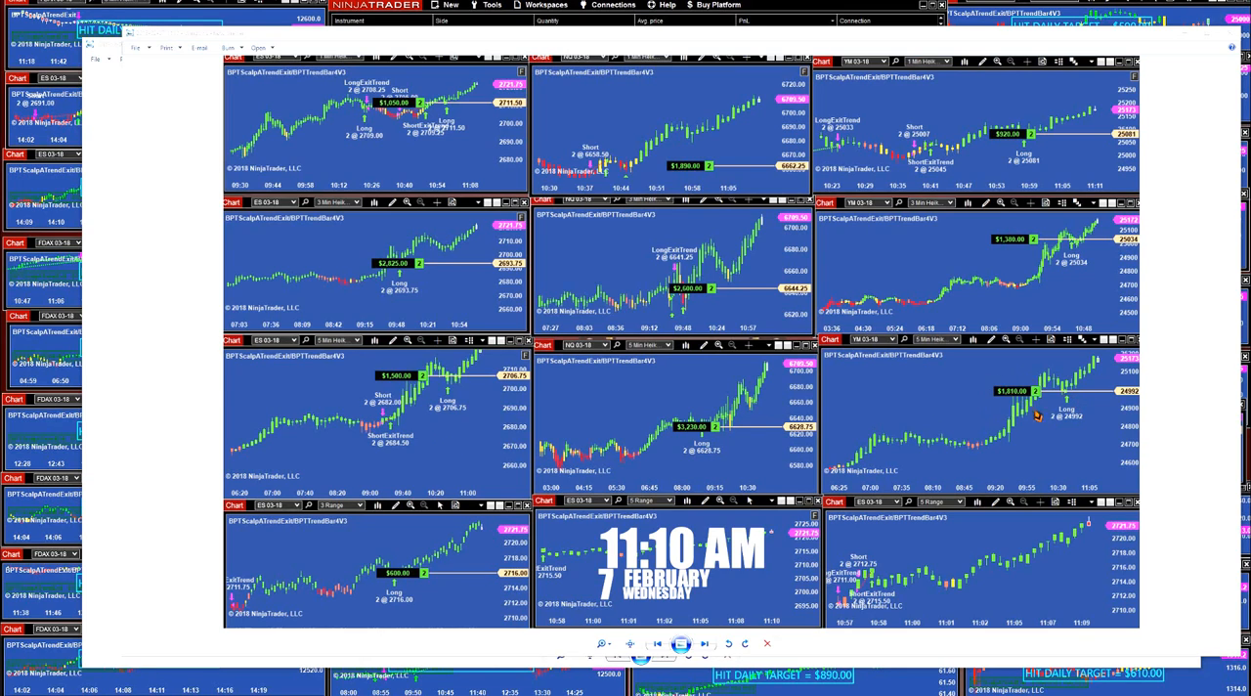
mouse_move(645, 381)
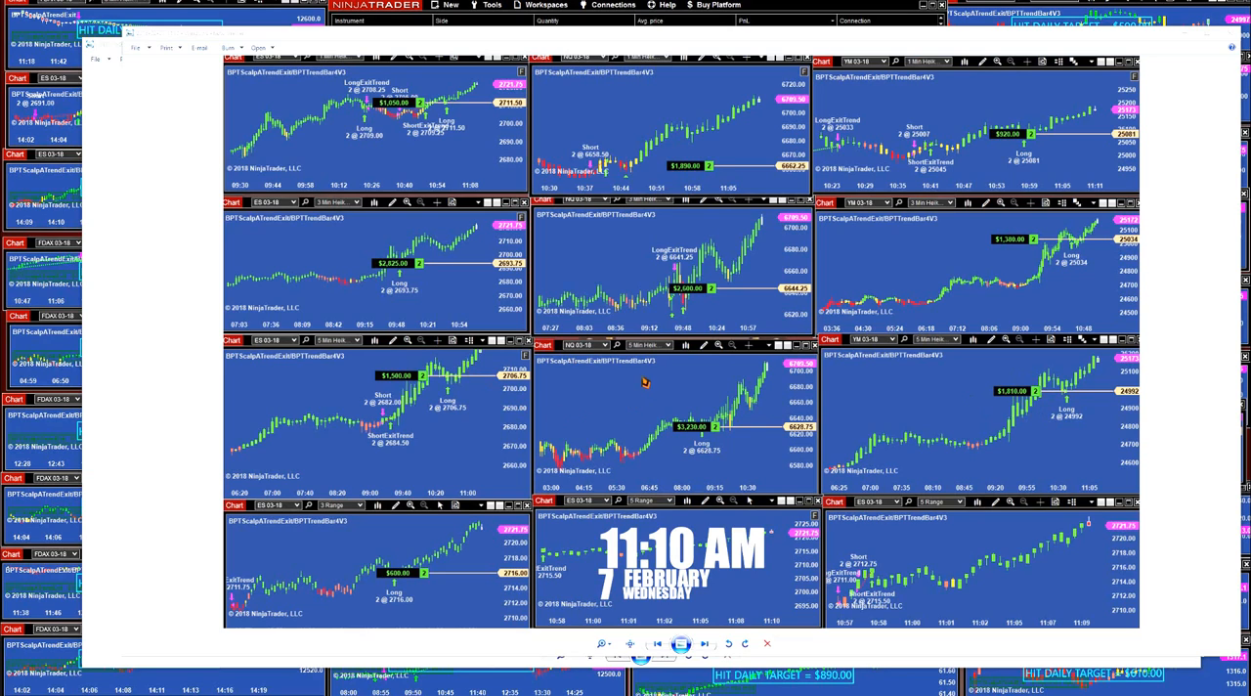
mouse_move(709, 433)
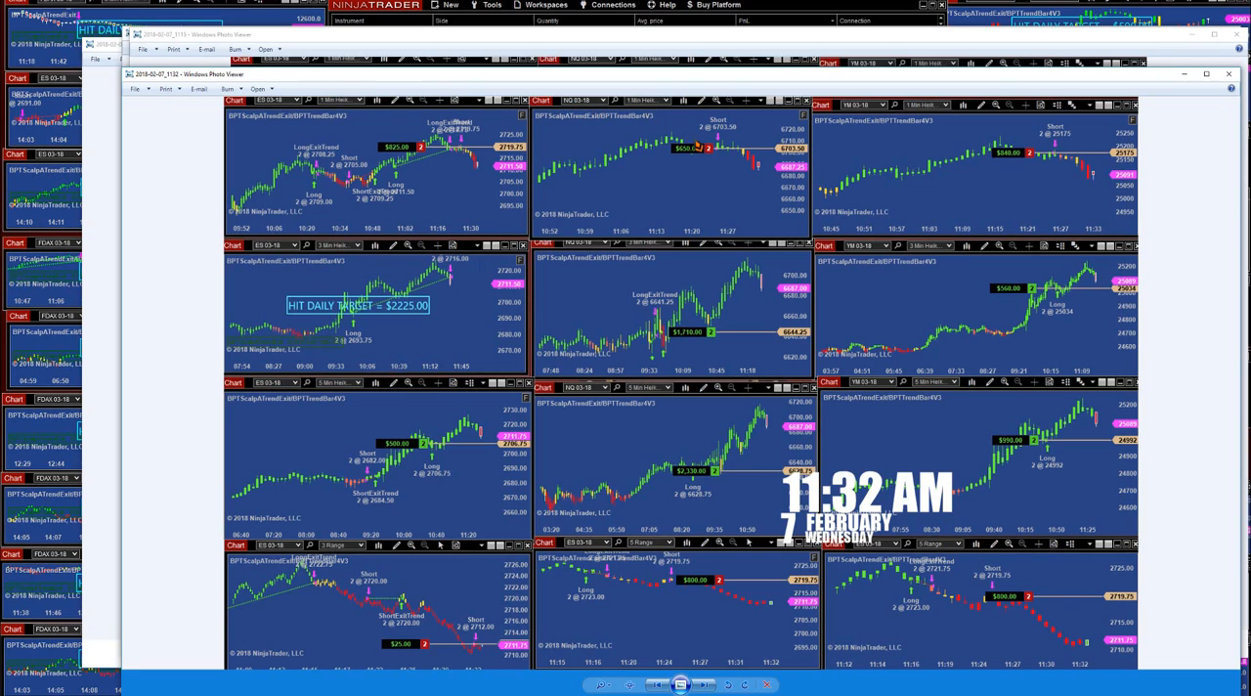
mouse_move(741, 178)
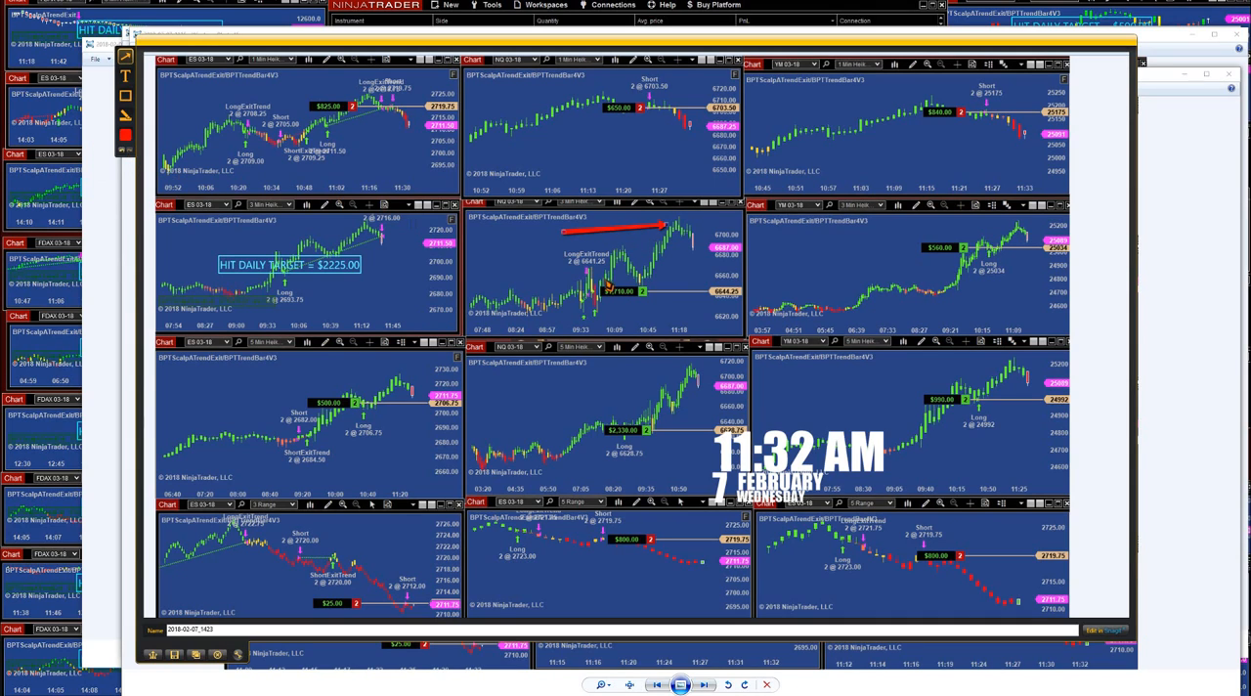
mouse_move(696, 260)
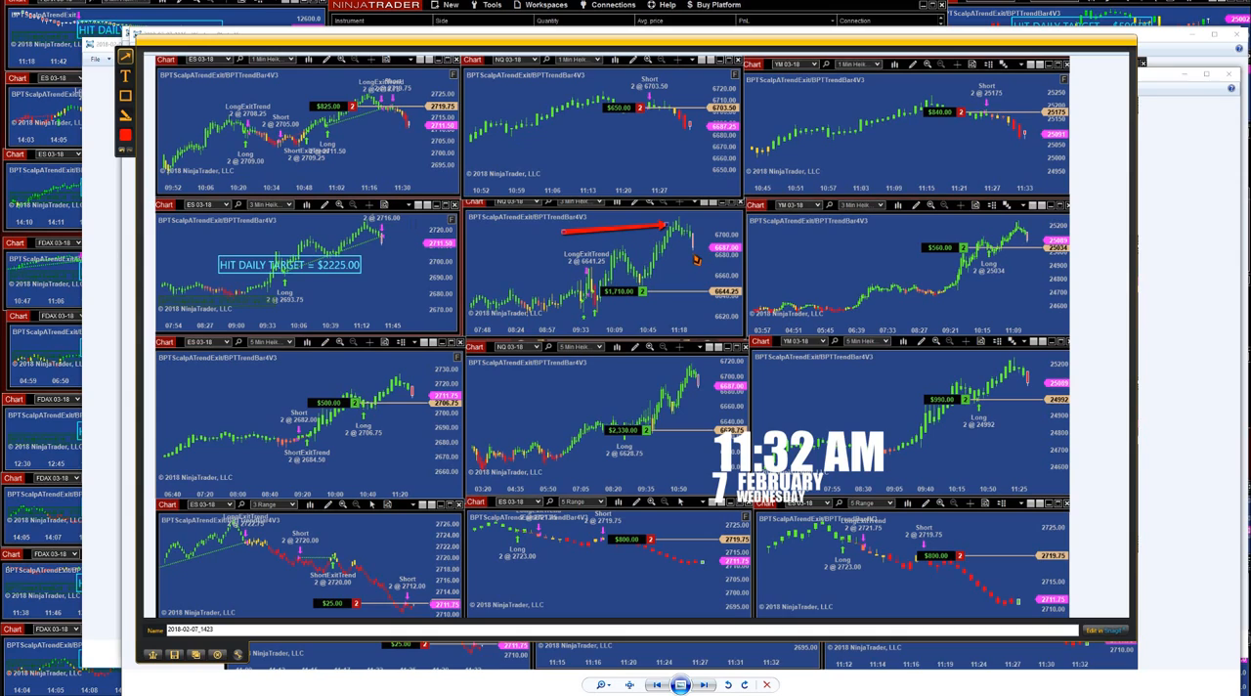
mouse_move(703, 267)
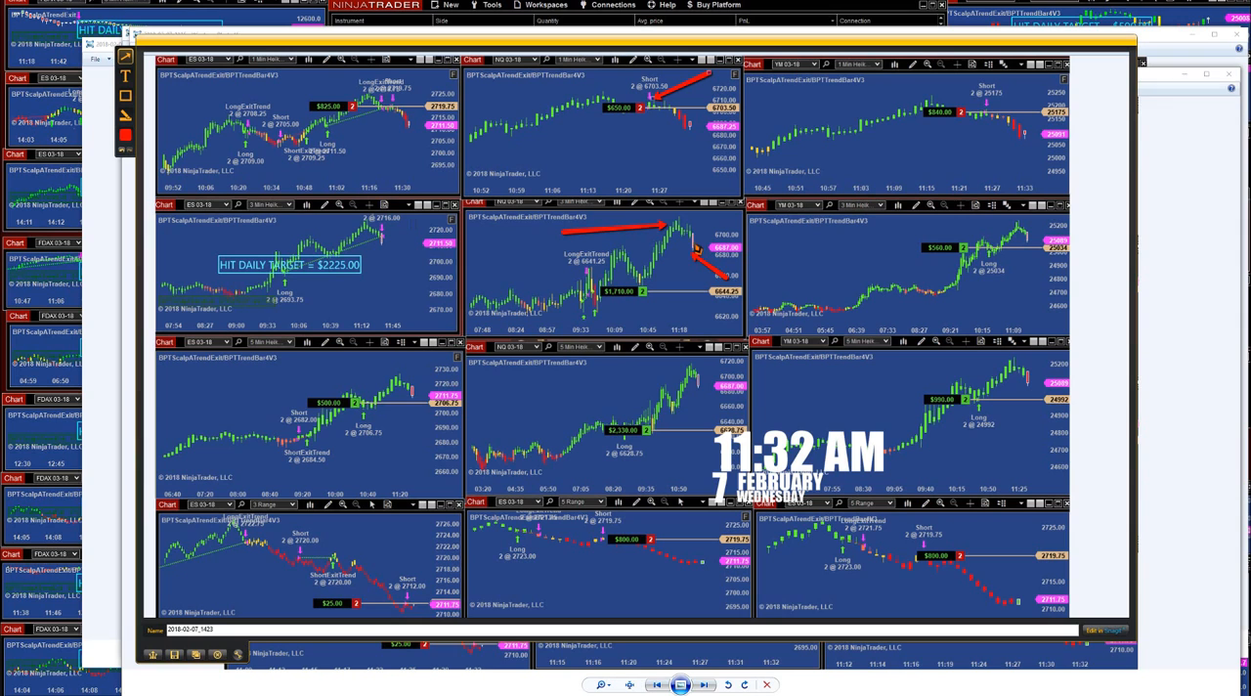
mouse_move(660, 127)
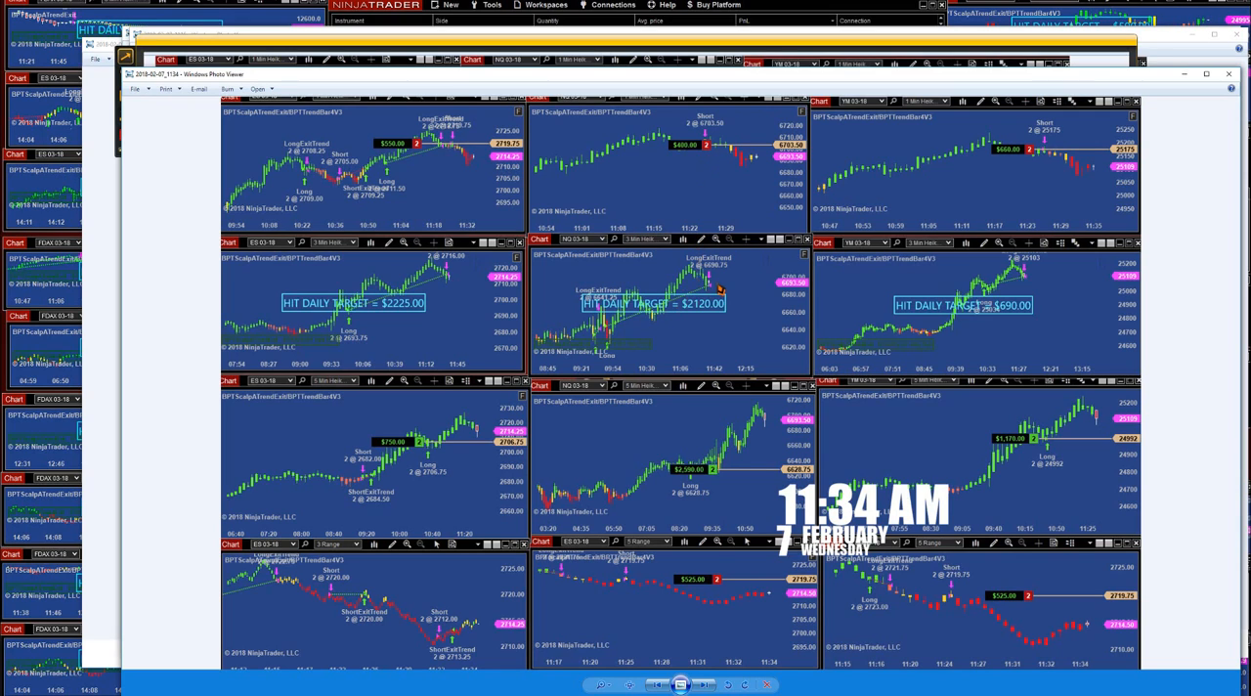
mouse_move(718, 290)
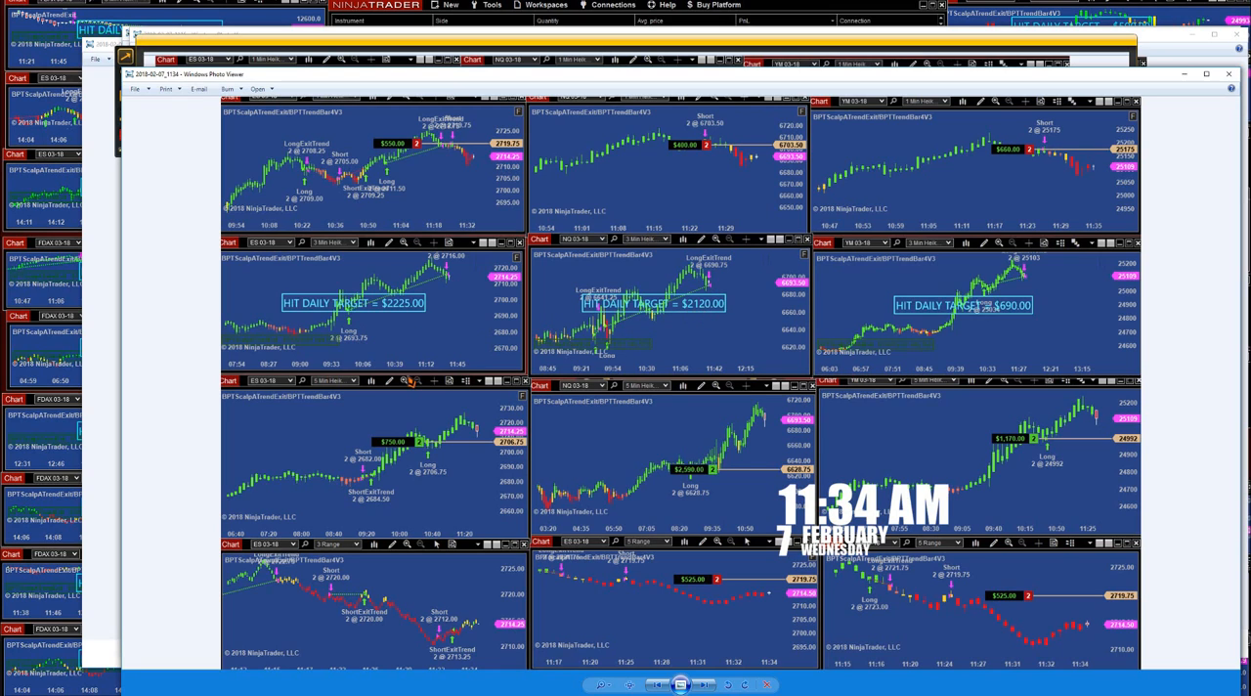
mouse_move(365, 266)
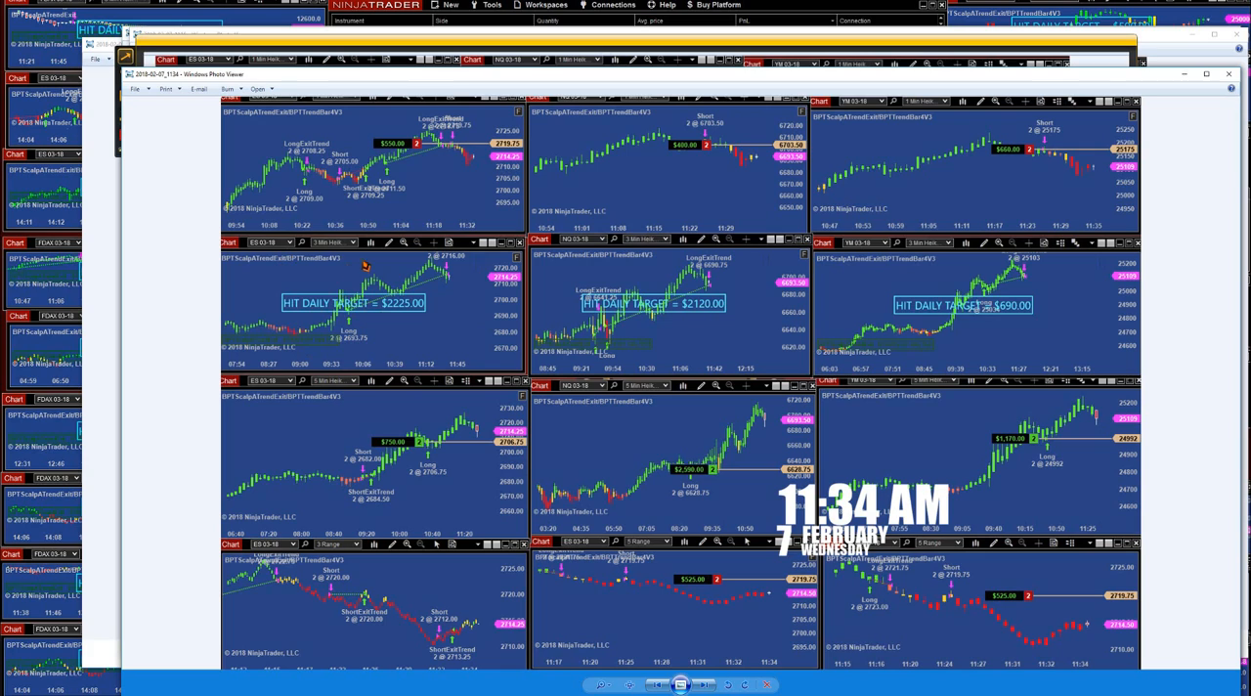
mouse_move(442, 453)
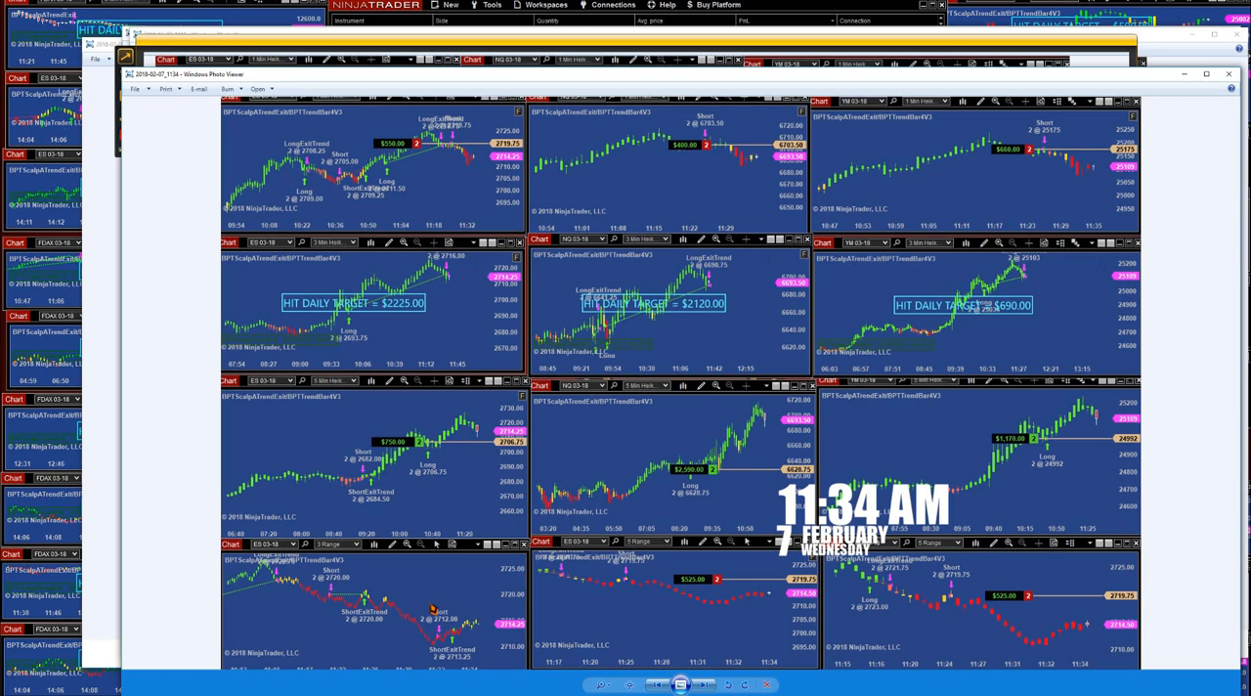
mouse_move(417, 501)
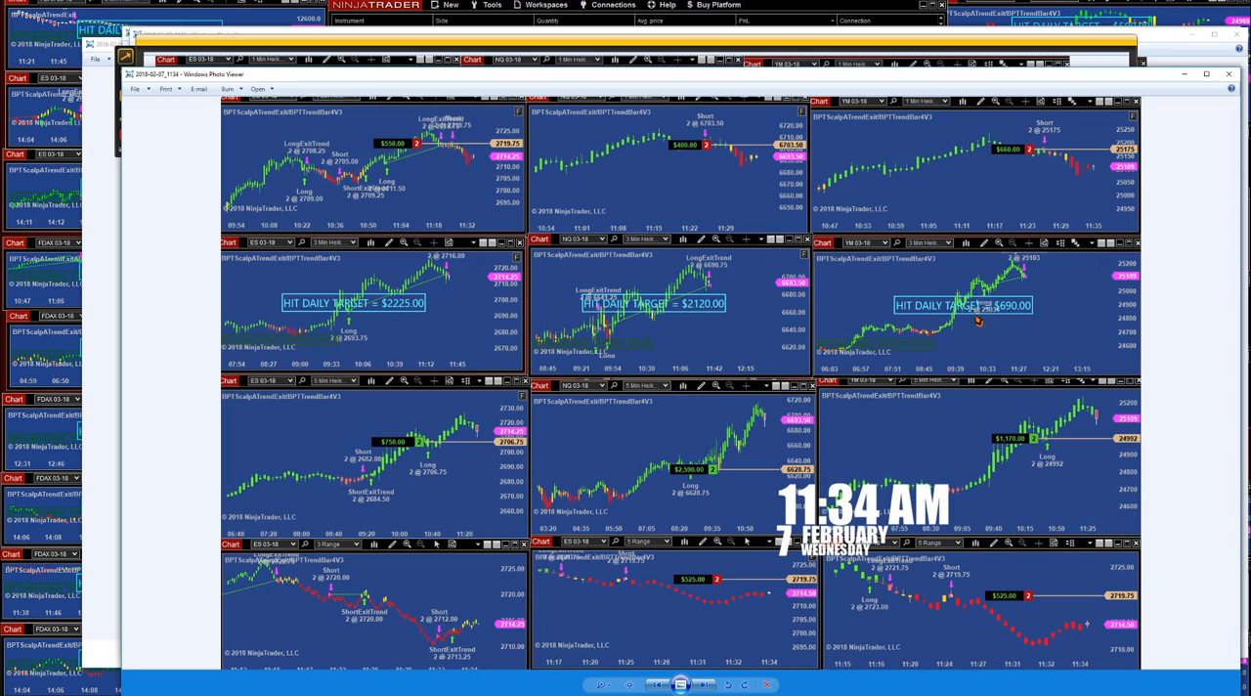
mouse_move(1026, 323)
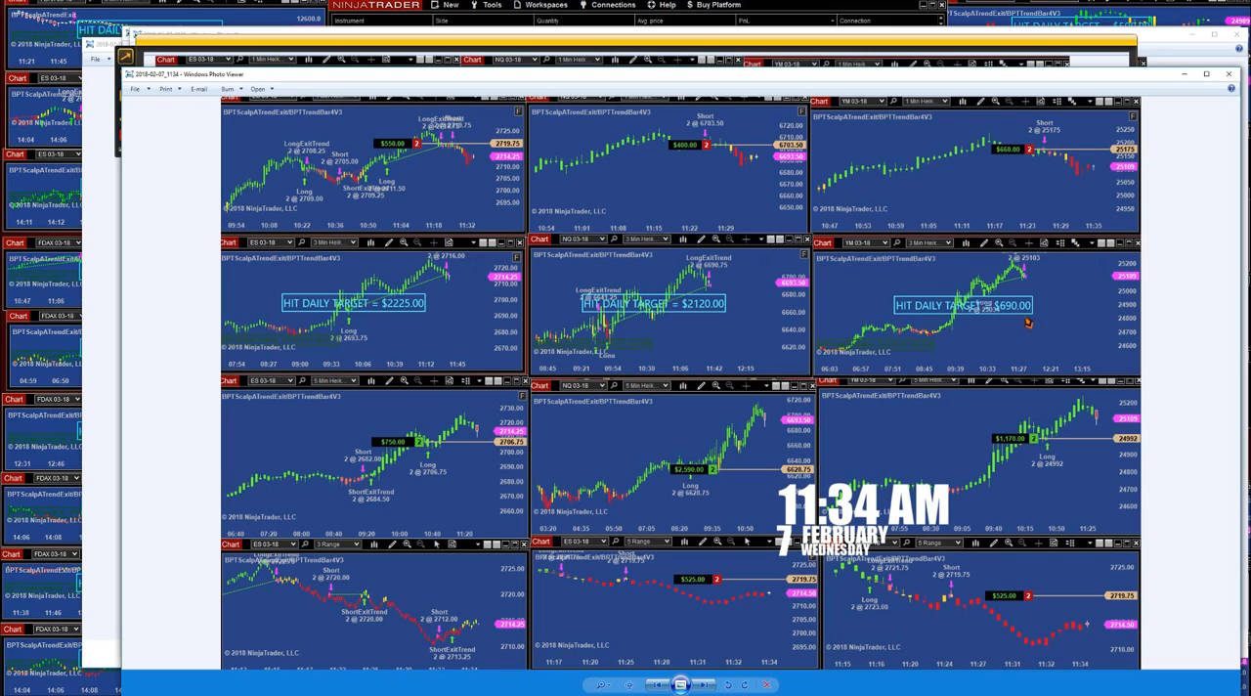
mouse_move(1055, 174)
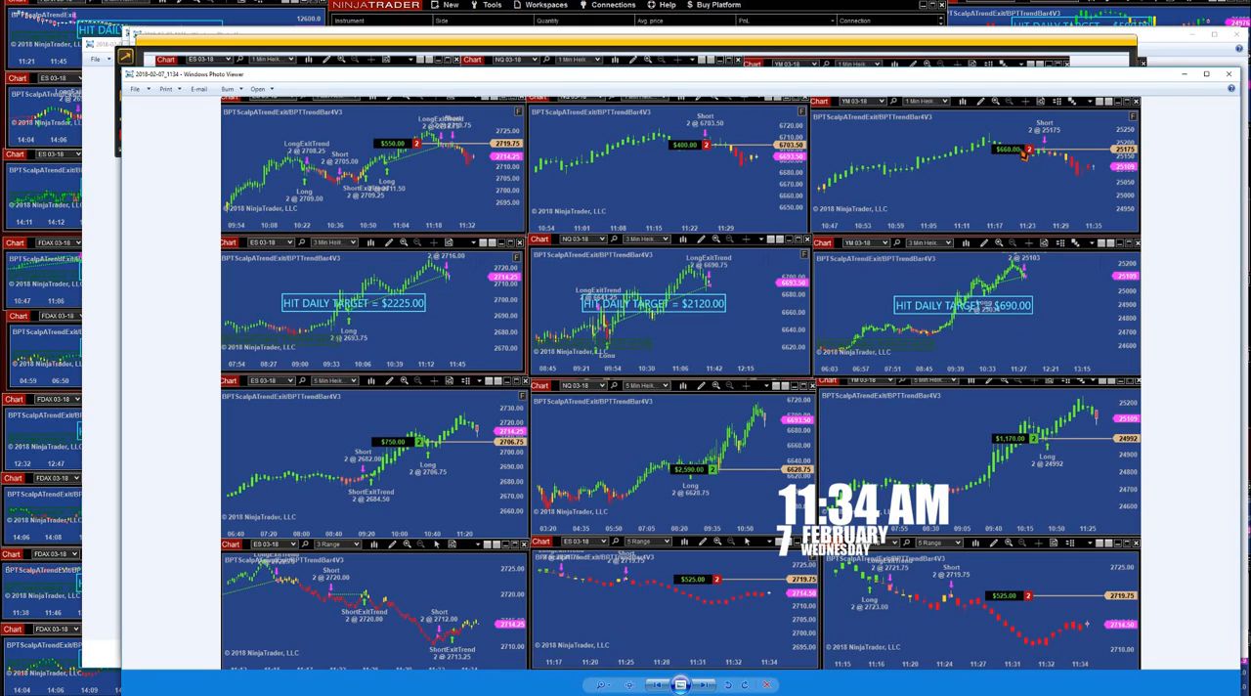
mouse_move(1083, 172)
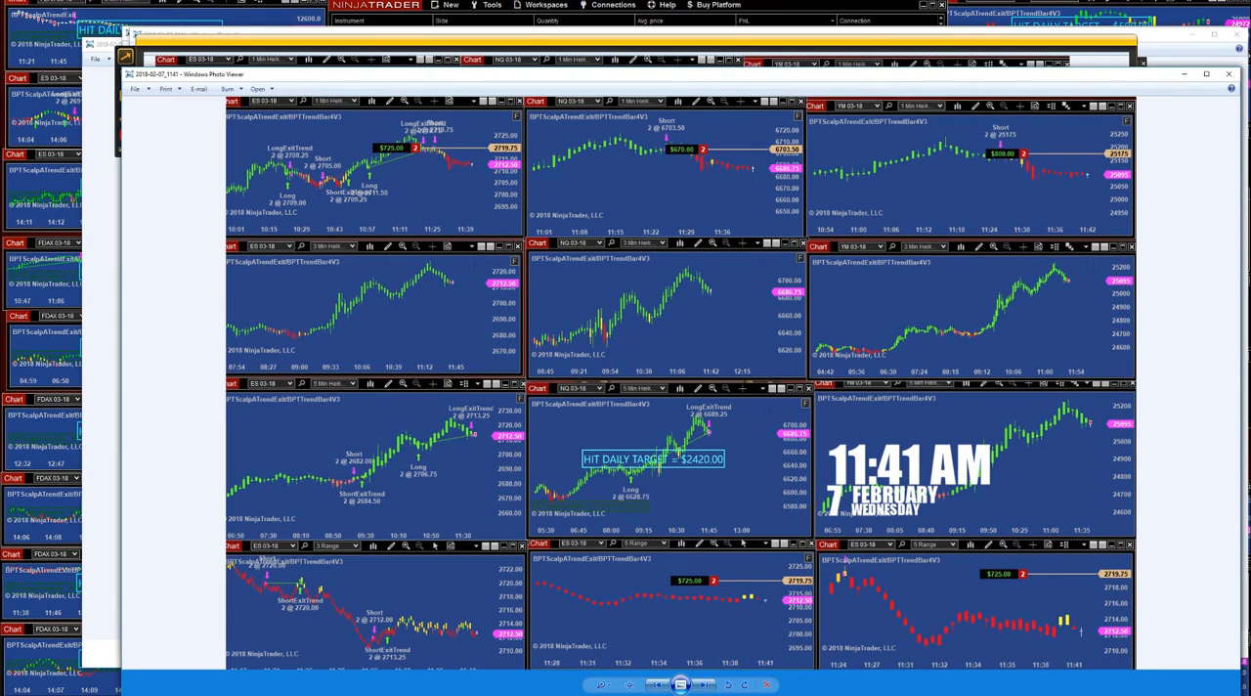
mouse_move(337, 155)
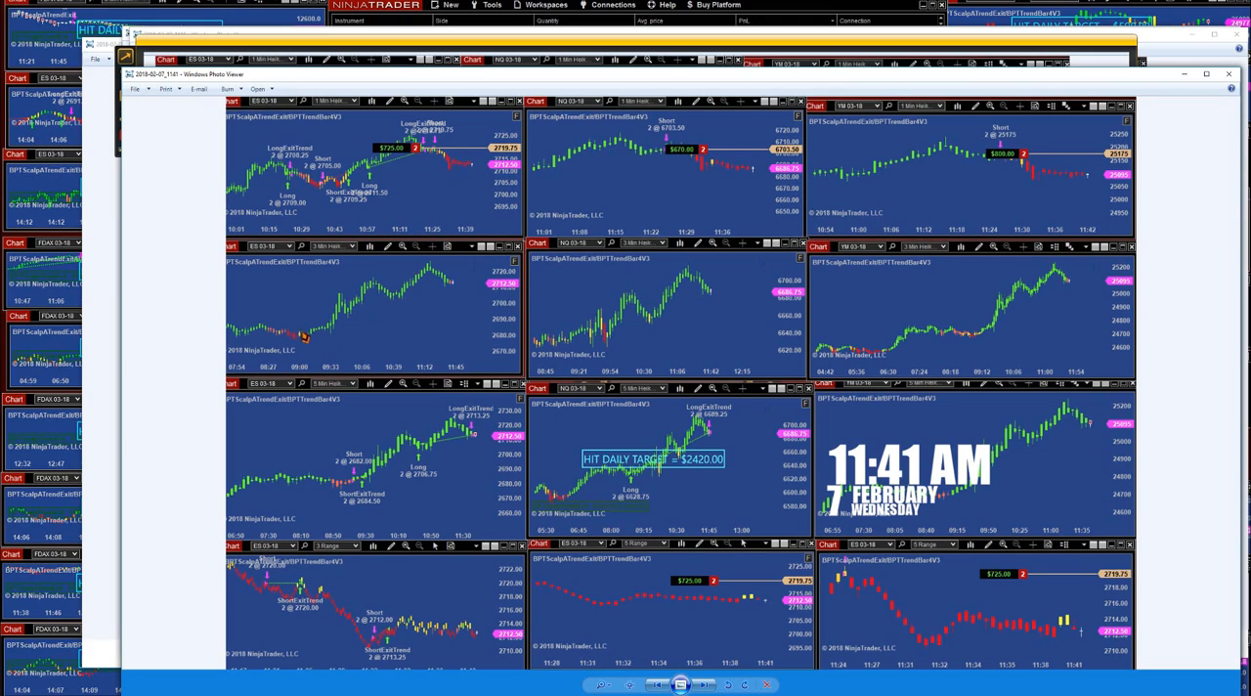
mouse_move(446, 304)
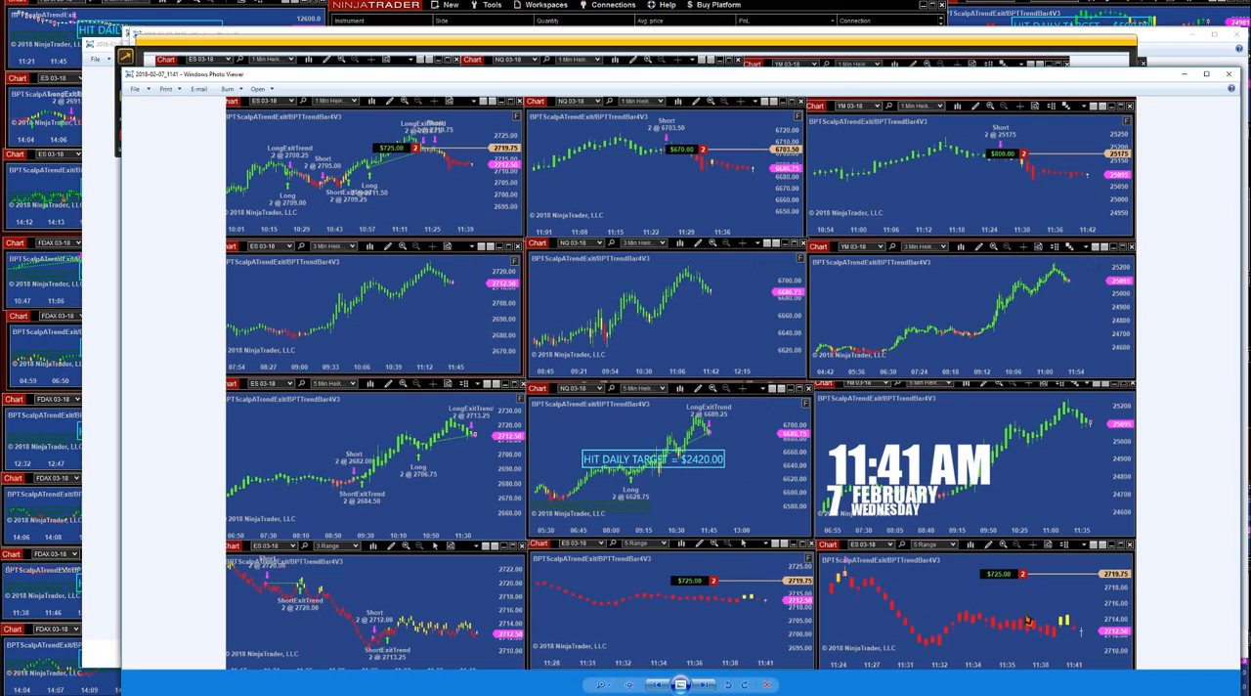
mouse_move(860, 601)
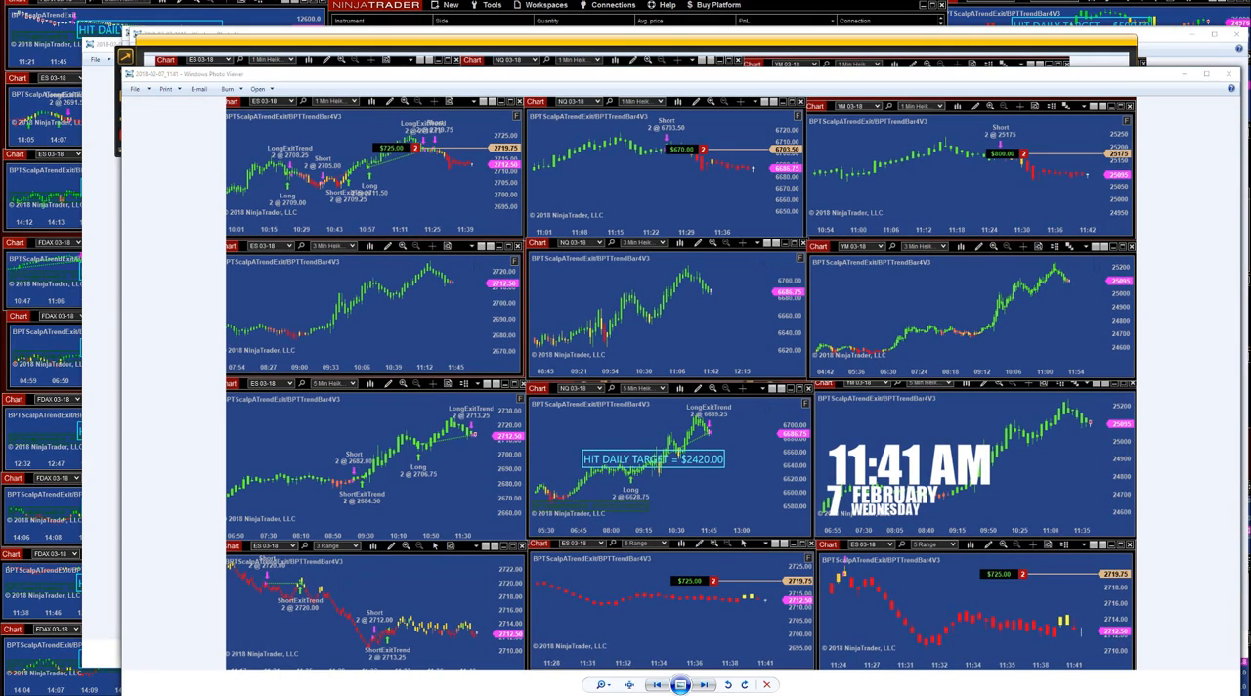
Bring up the 1:03 PM capture and draw a red arrow toward the NQ Short 2 @ 6701.00 entry
left_click(705, 685)
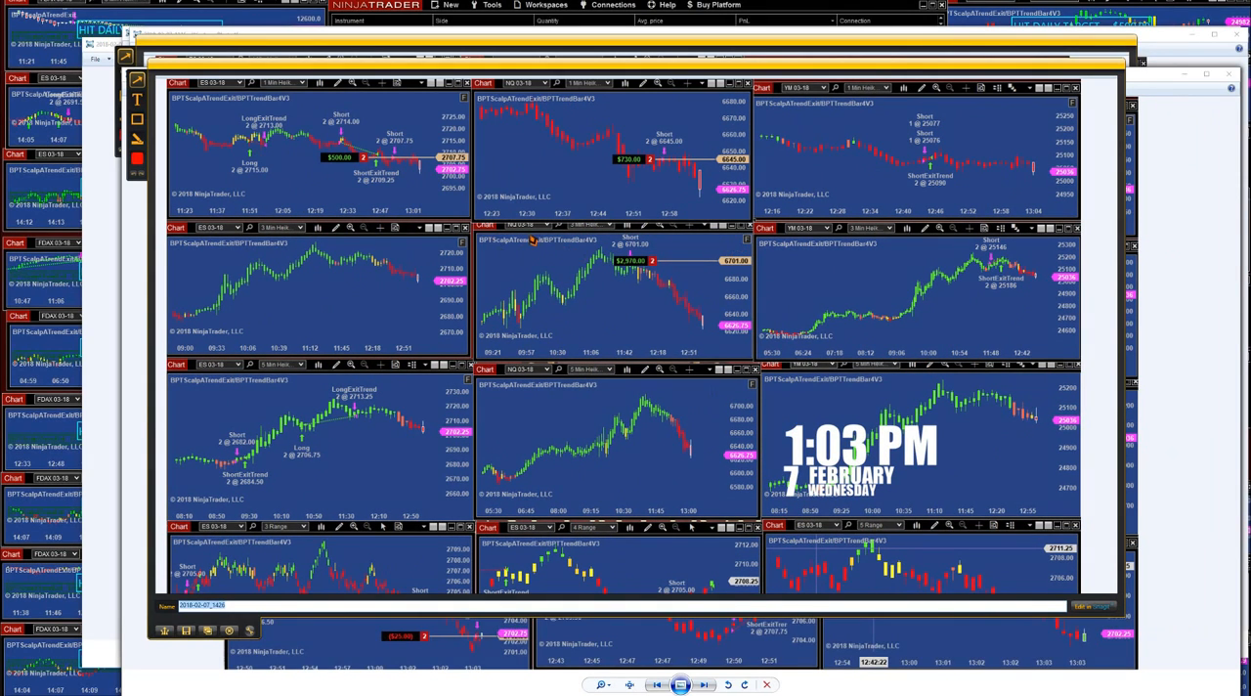
left_click_drag(518, 243, 602, 259)
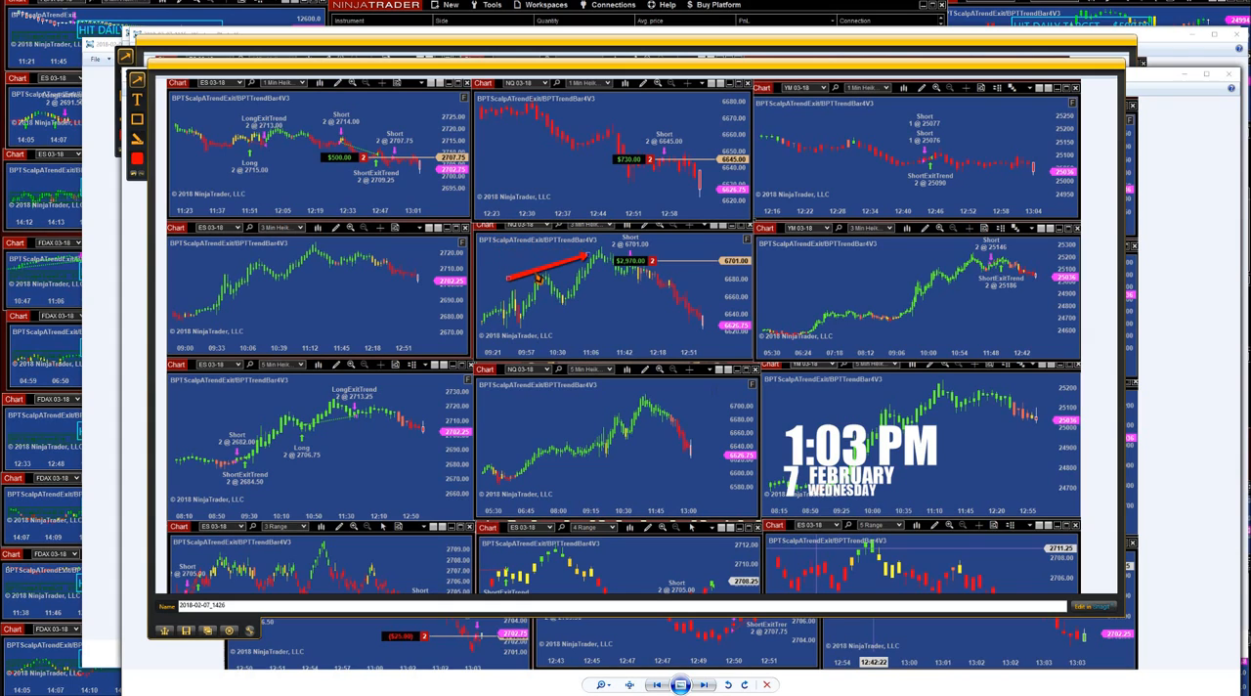
Draw a second arrow from the Short entry down to the latest price, then advance to the 1:20 PM screenshot
left_click_drag(541, 267, 689, 327)
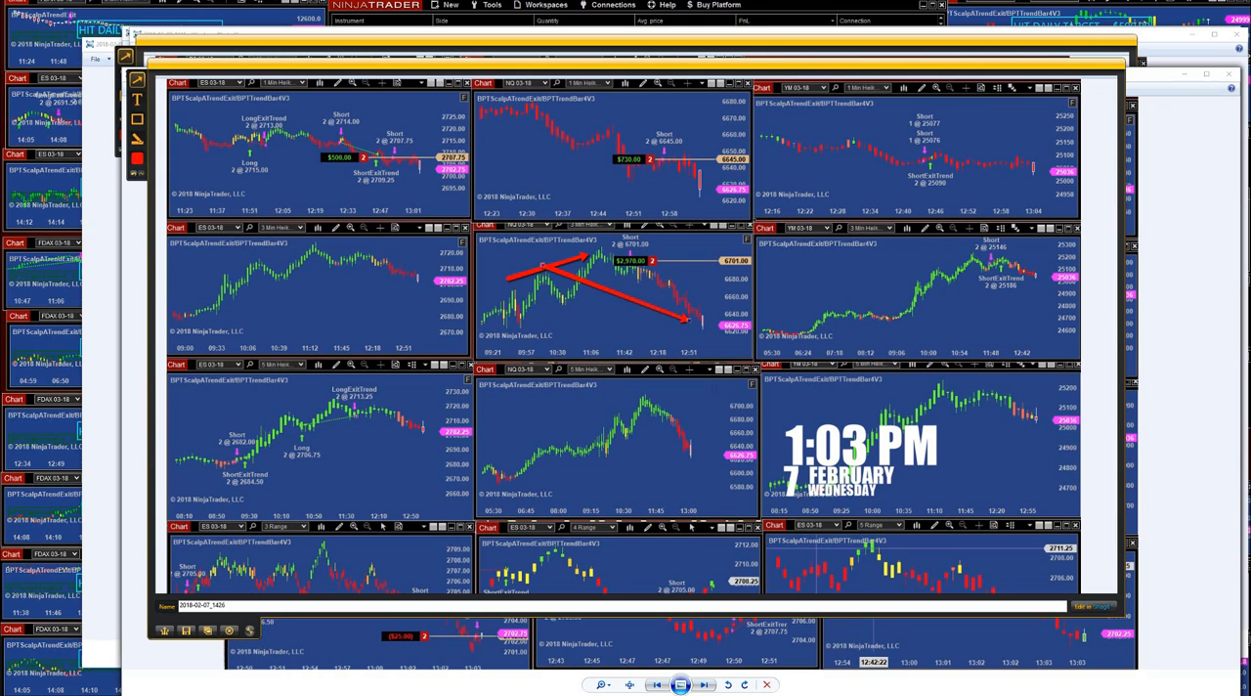
left_click(706, 684)
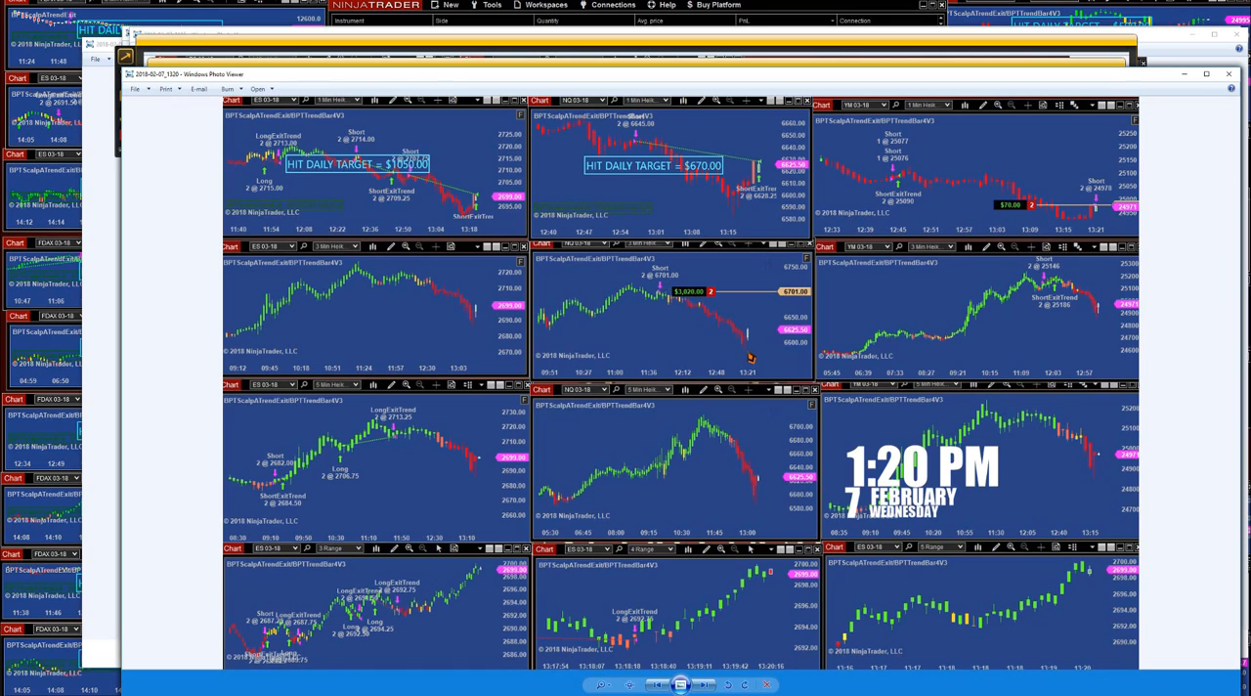
mouse_move(745, 355)
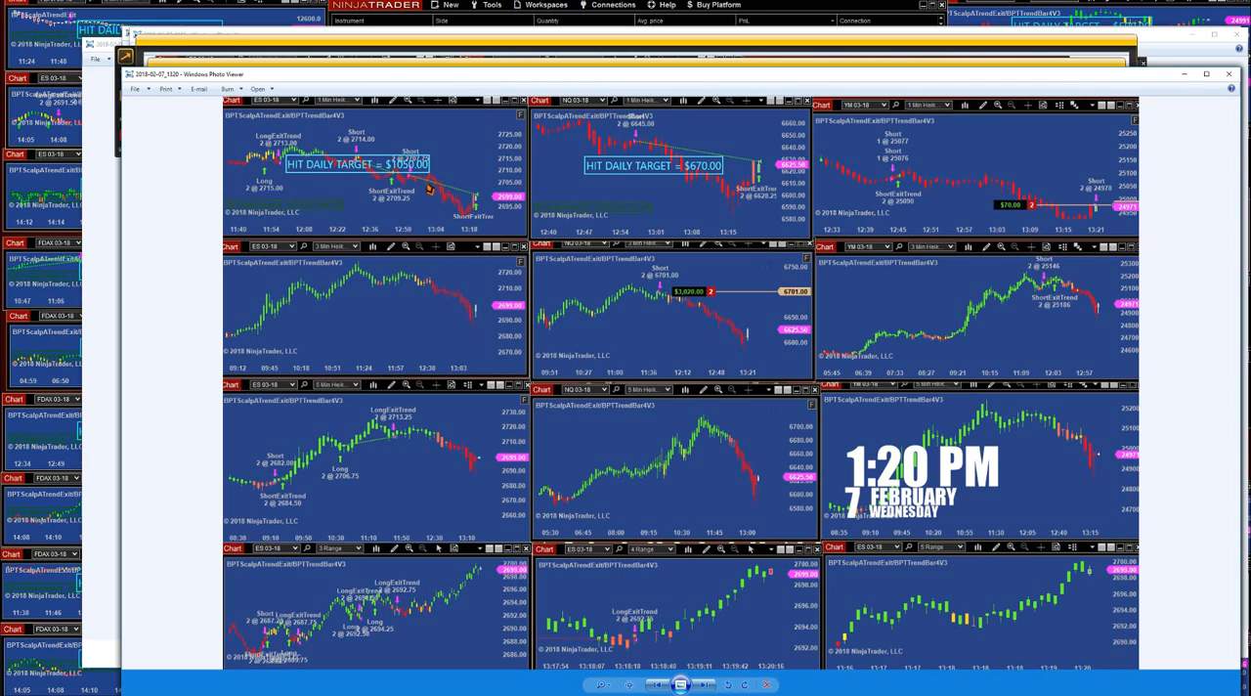
mouse_move(624, 291)
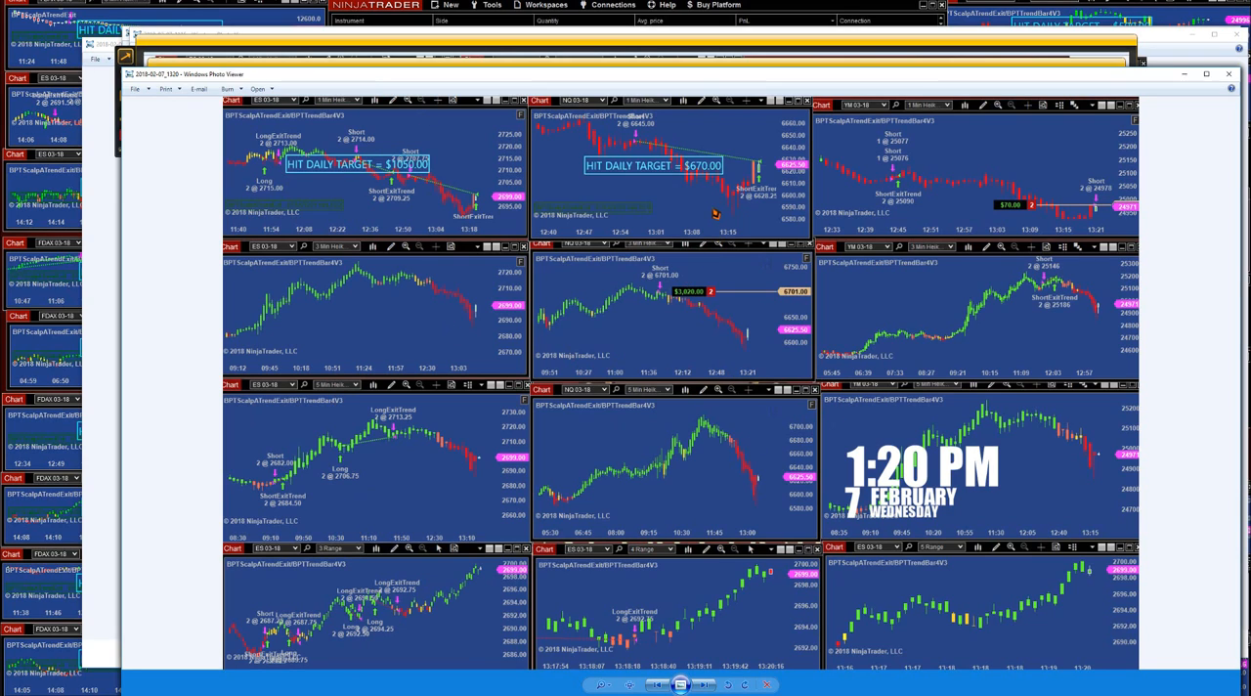
mouse_move(1064, 371)
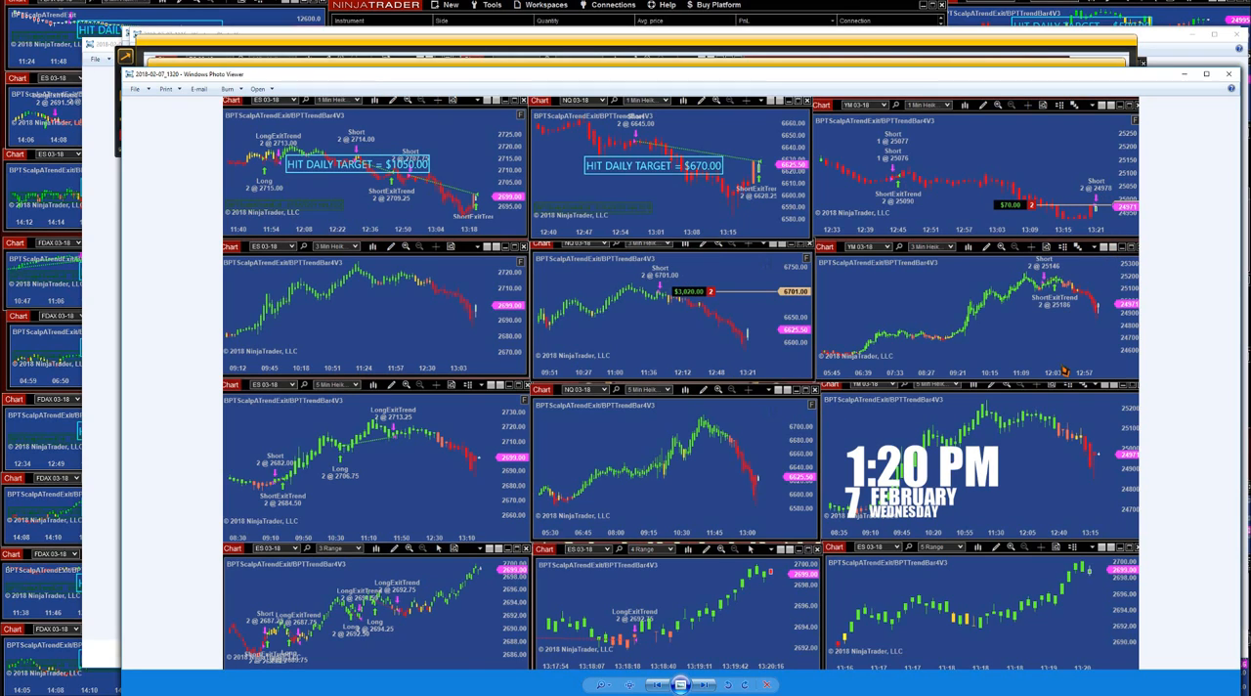
mouse_move(900, 328)
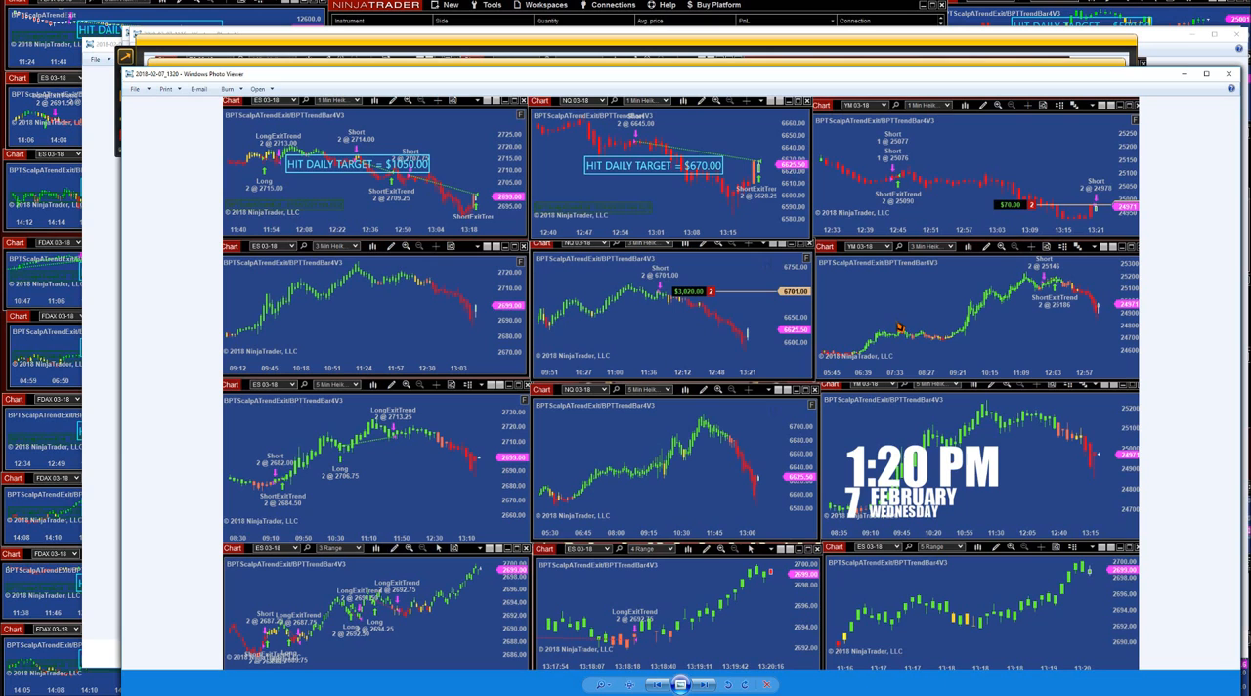
mouse_move(493, 78)
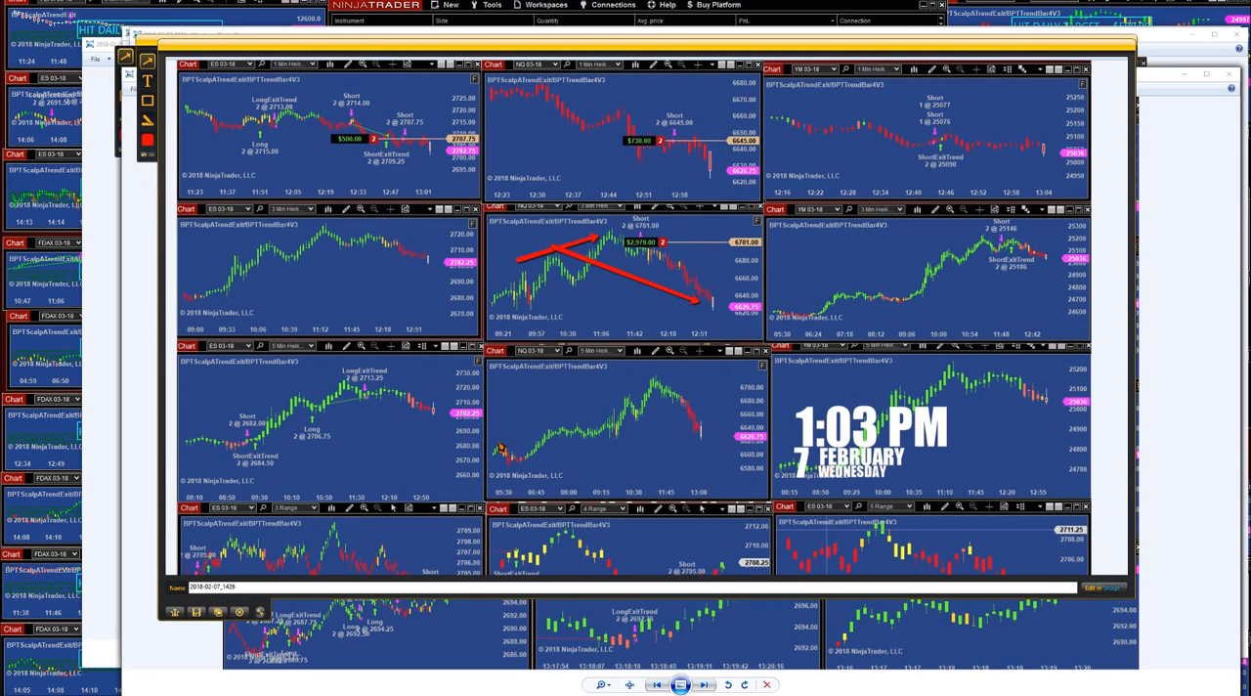
mouse_move(585, 119)
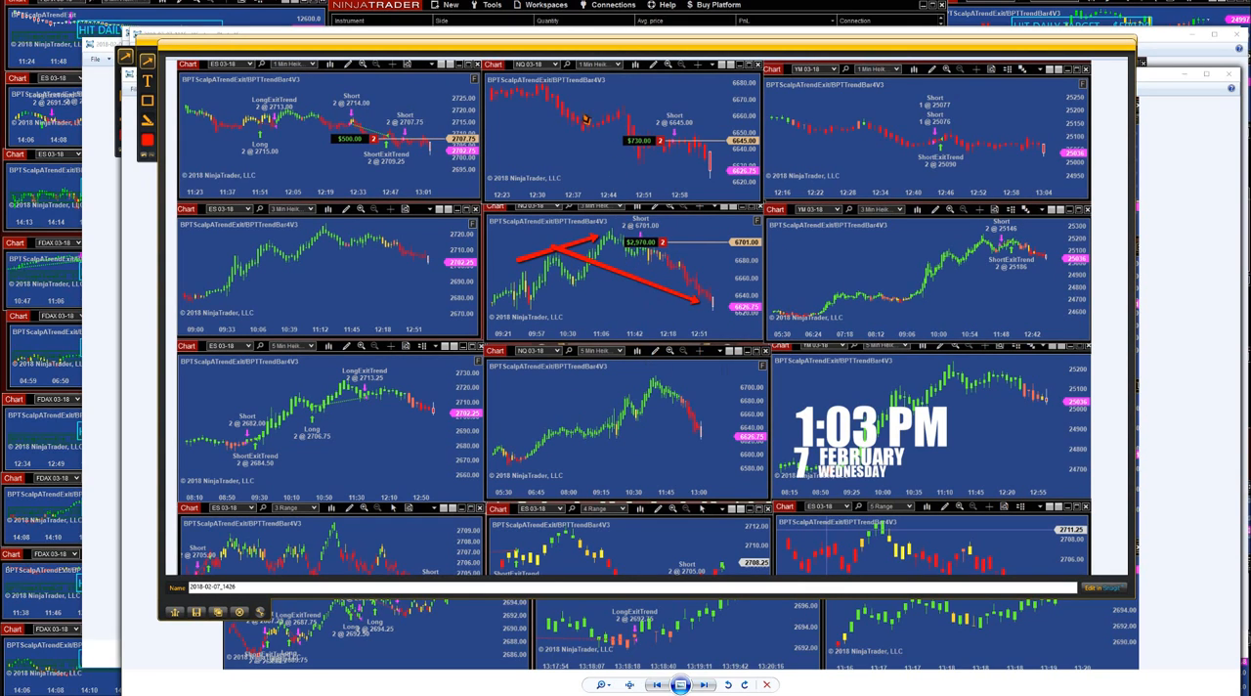
mouse_move(609, 414)
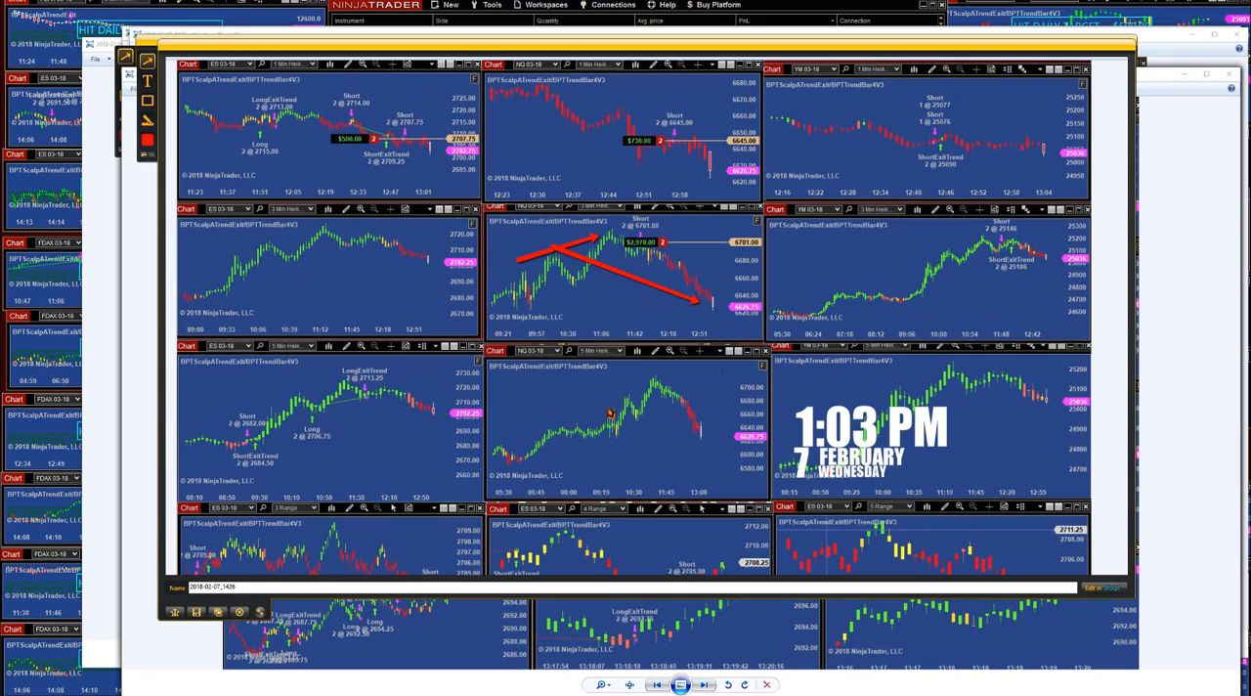